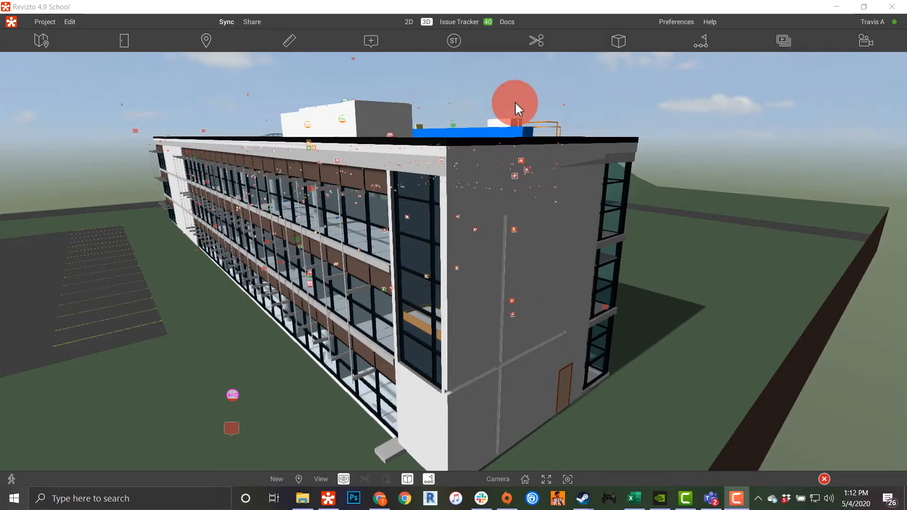
mouse_move(199, 86)
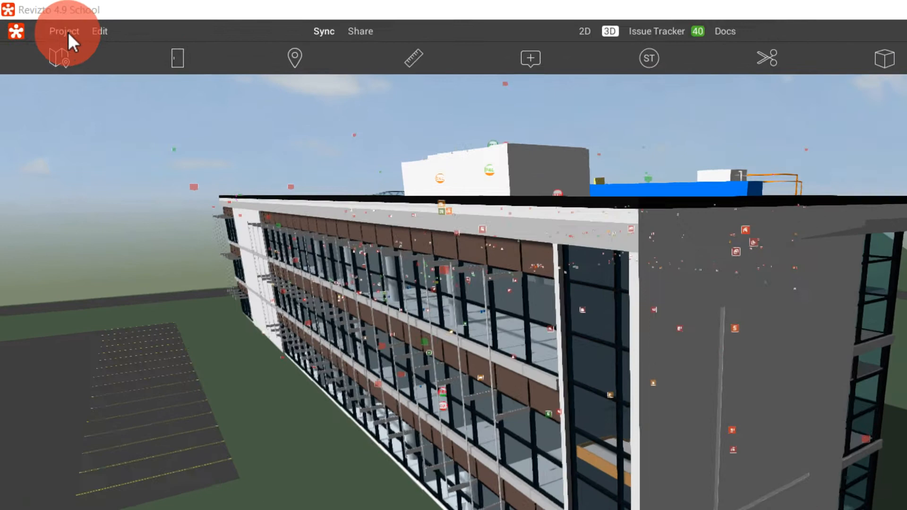
Expand the Project menu over the school model to list its commands
left_click(63, 30)
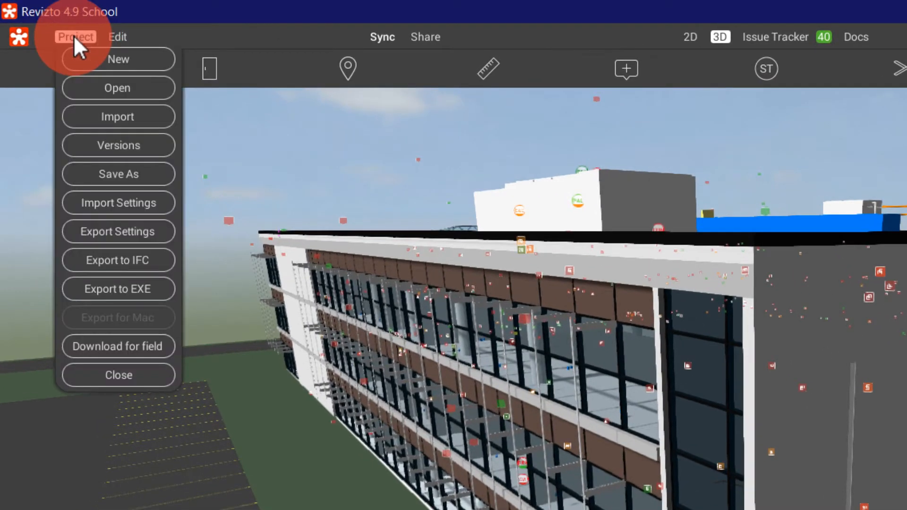
mouse_move(115, 59)
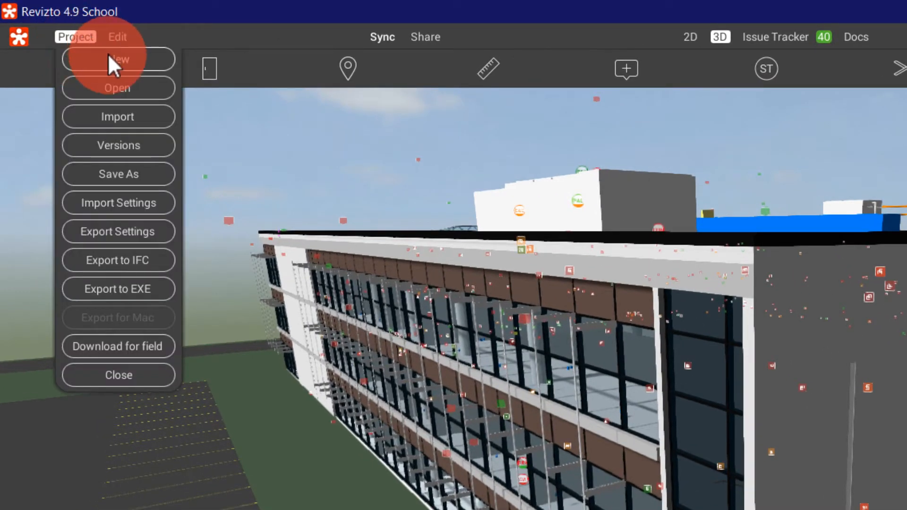
mouse_move(118, 117)
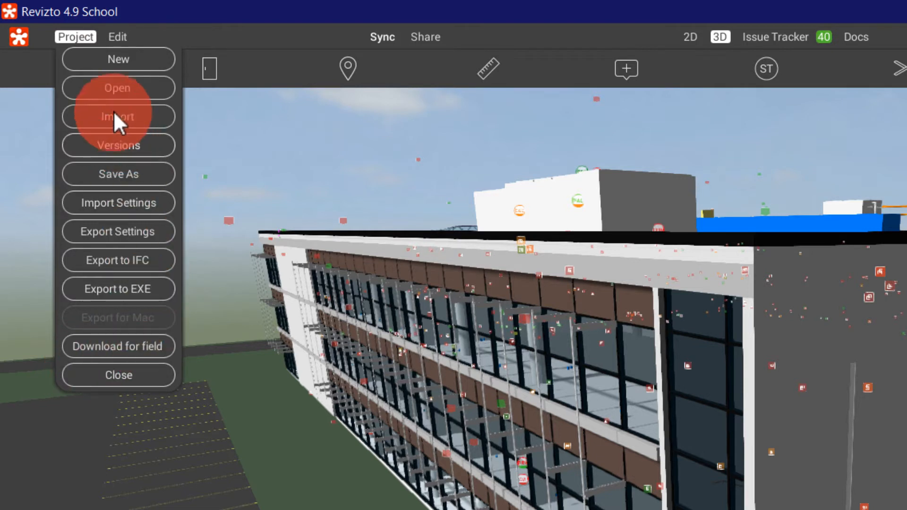
Start a new project from Project > New and enter 'hsdfhhf' as its name
left_click(118, 58)
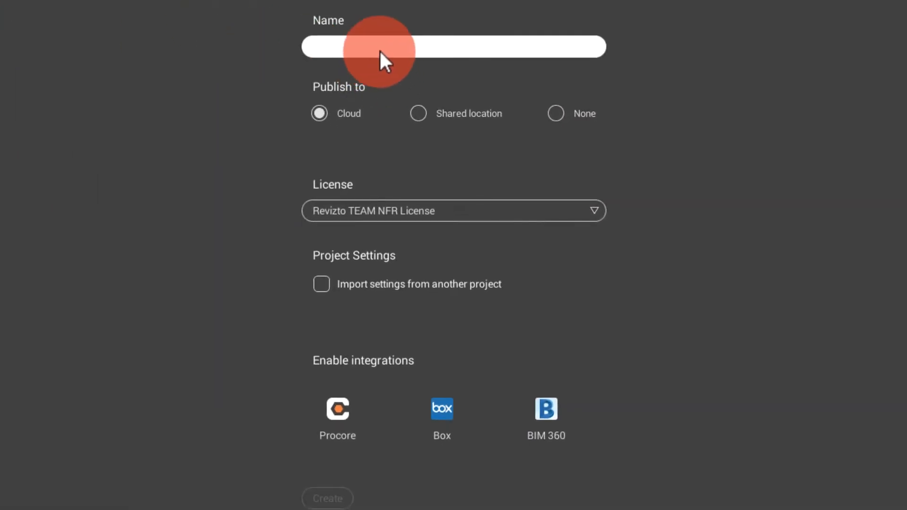
type("hsdfhhf")
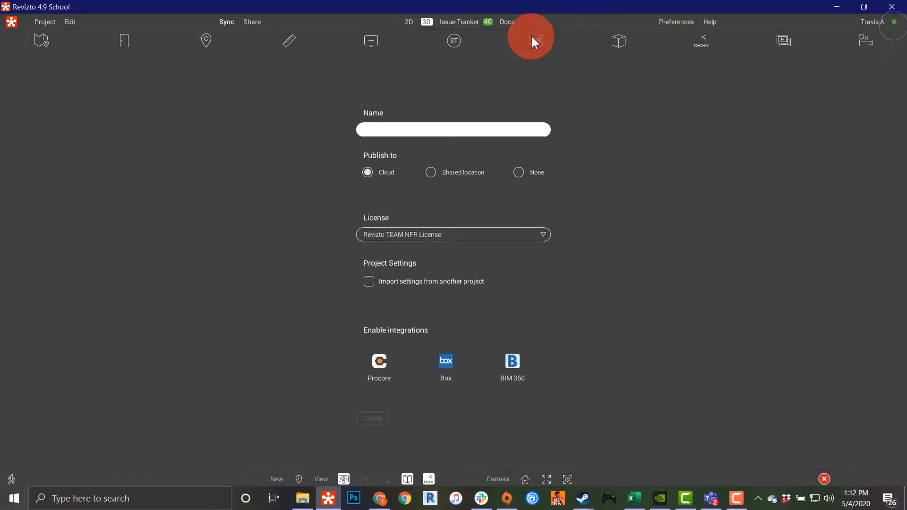
Visit the Open Project gallery briefly, return to the school model and reopen the Project menu
left_click(44, 22)
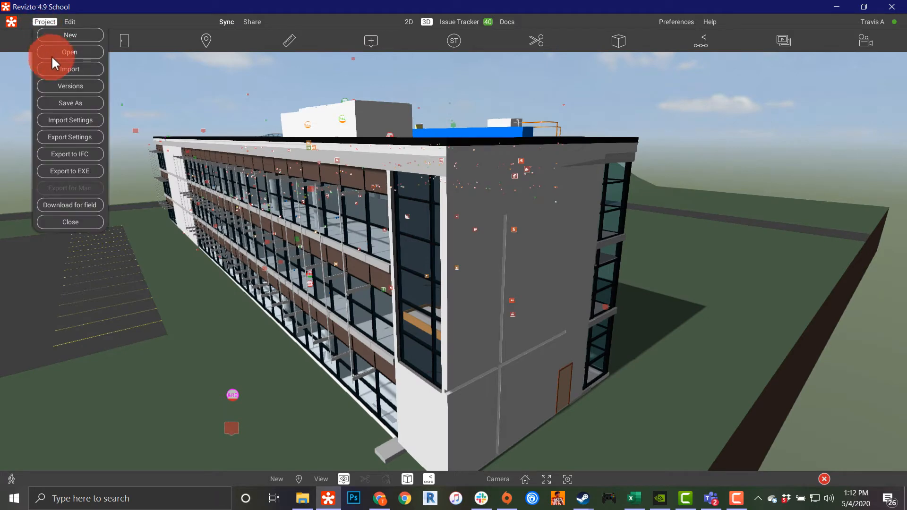
left_click(69, 52)
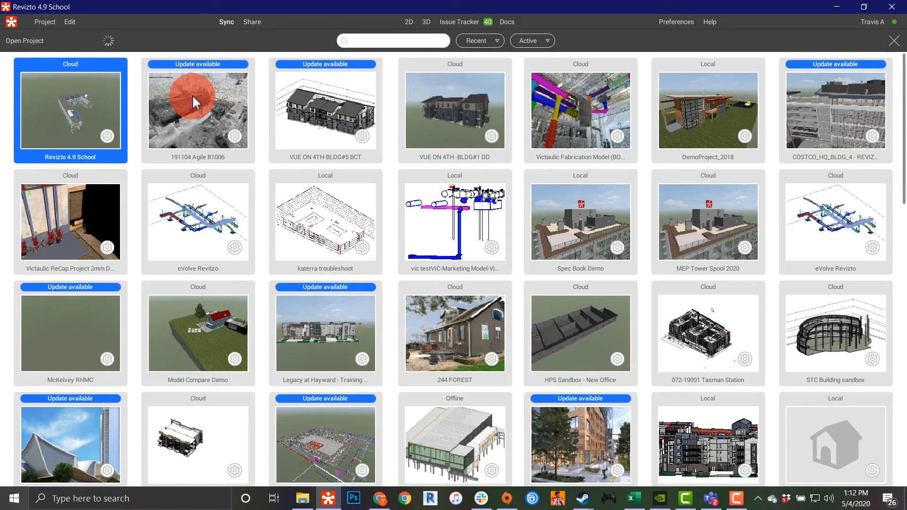
double_click(70, 110)
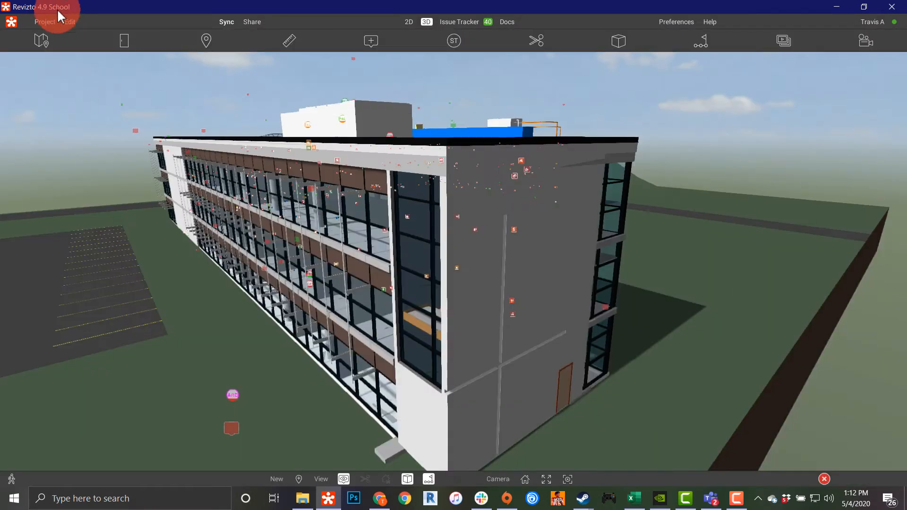
left_click(44, 22)
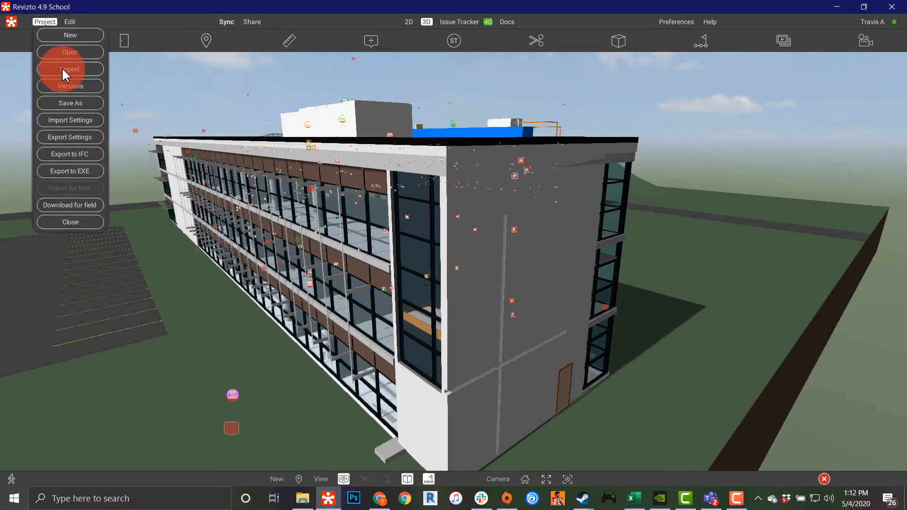
Review the importable file types (FBX, IFC, OBJ, point clouds) in Project > Import, then cancel
left_click(69, 69)
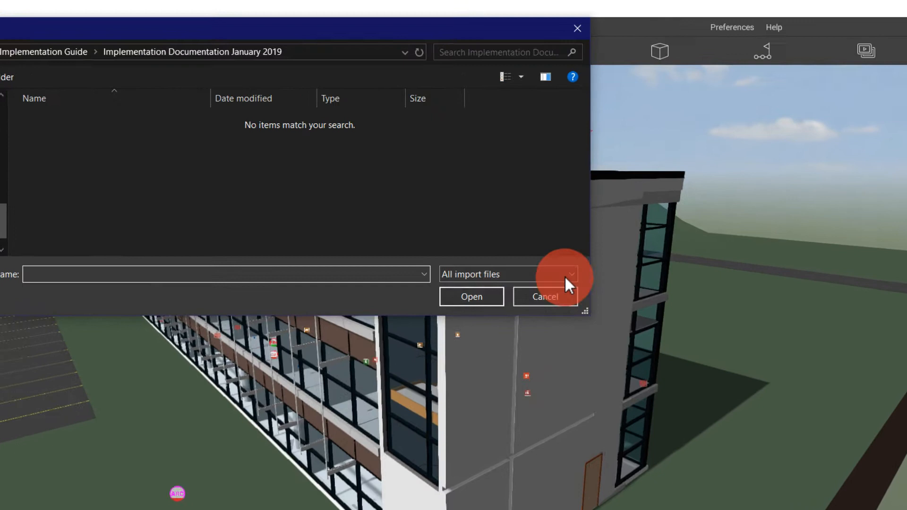
left_click(565, 274)
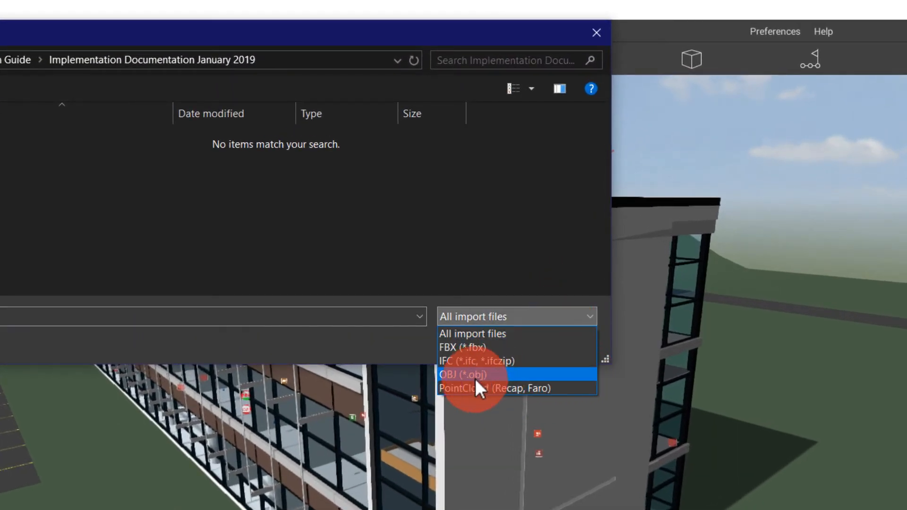
mouse_move(469, 321)
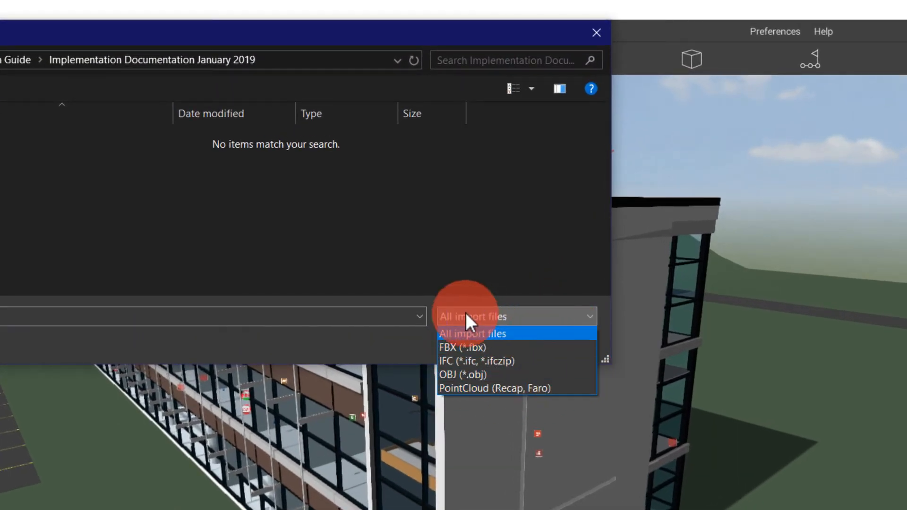
mouse_move(475, 360)
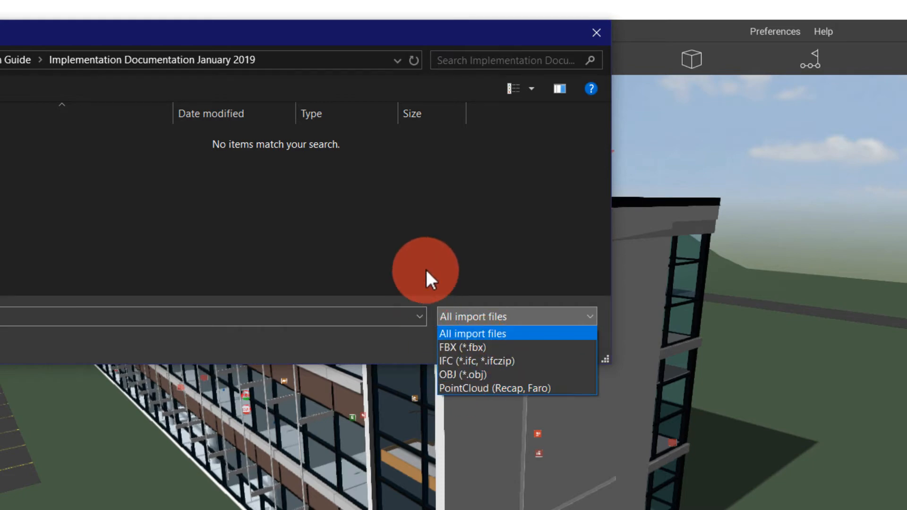
left_click(596, 32)
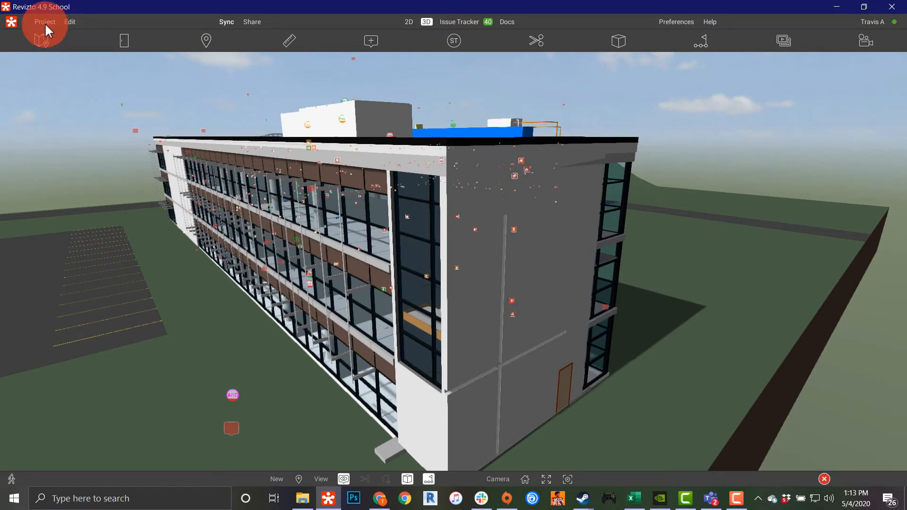
left_click(45, 22)
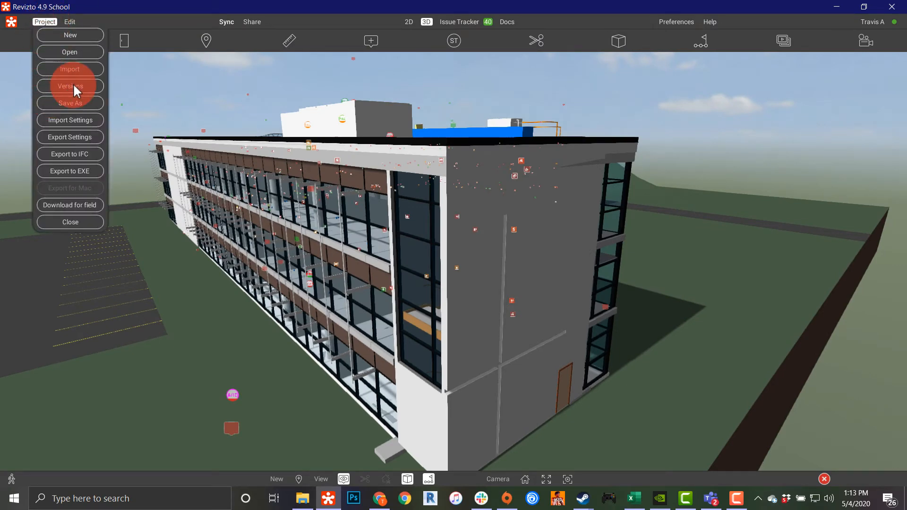
left_click(69, 86)
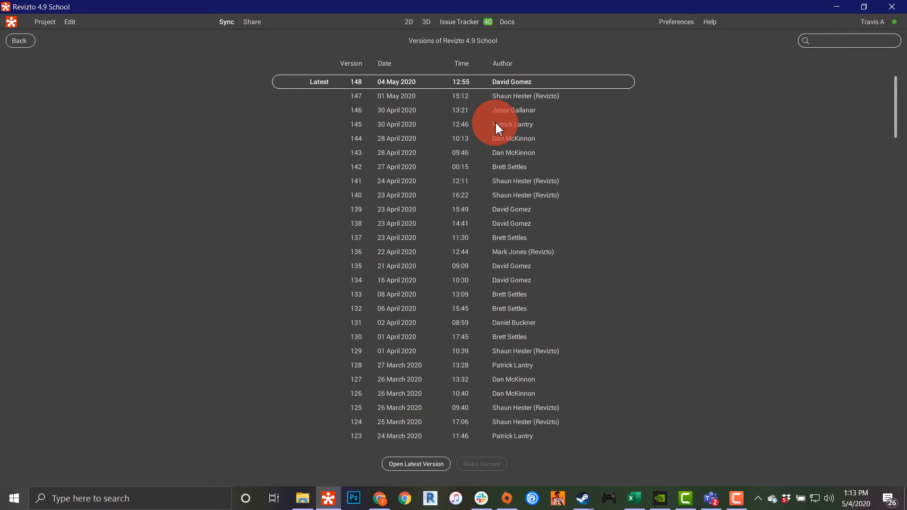
mouse_move(515, 112)
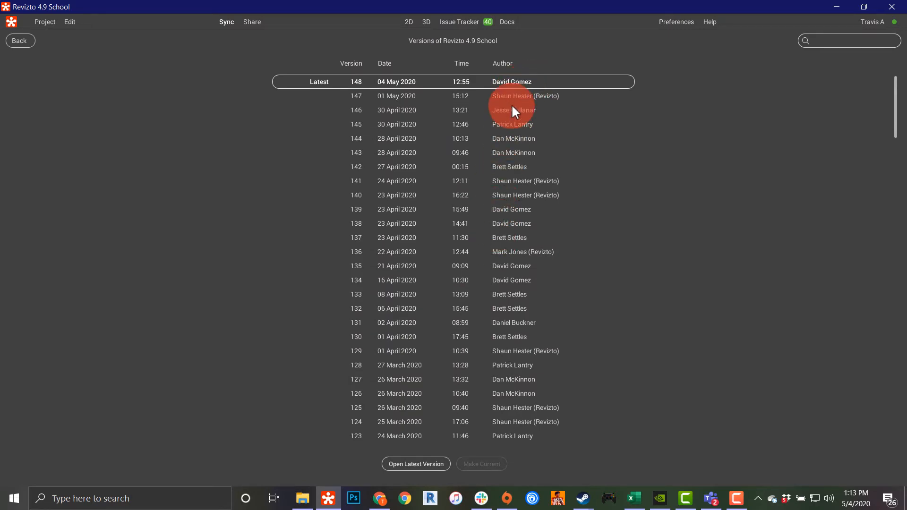
left_click(452, 95)
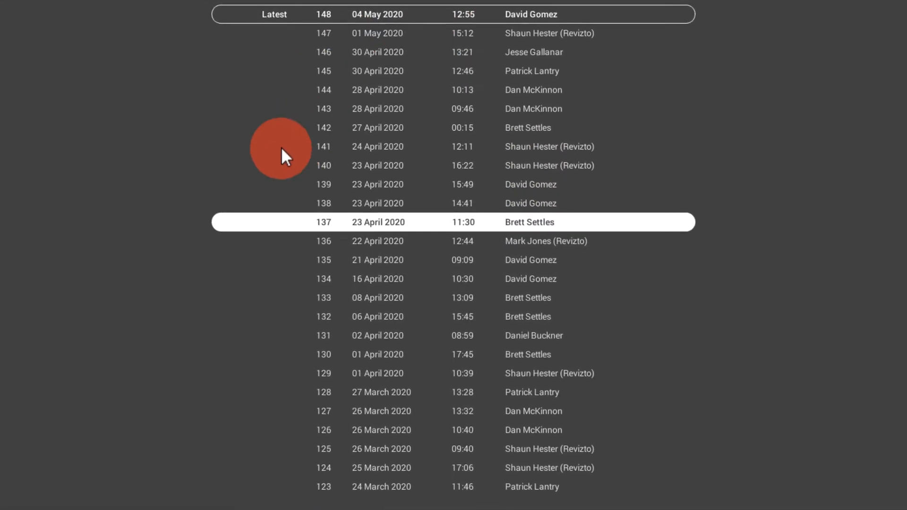
mouse_move(327, 226)
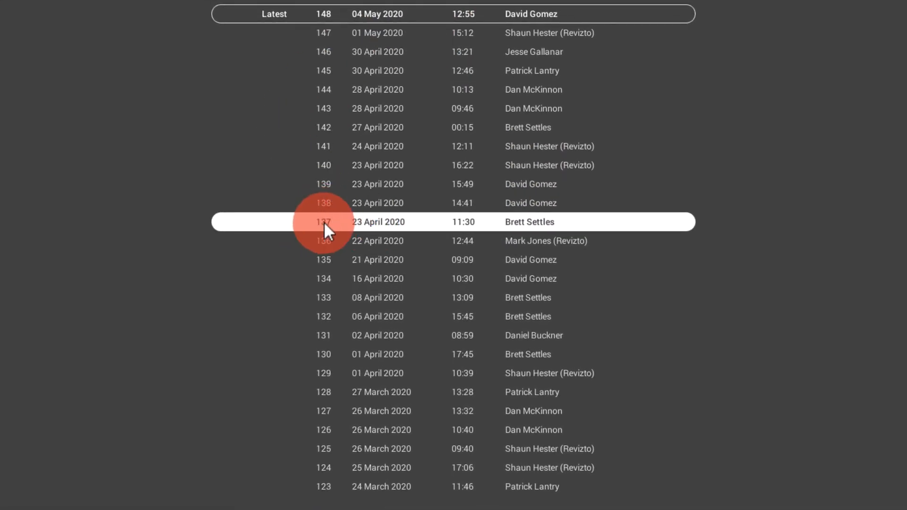
scroll("down", 3)
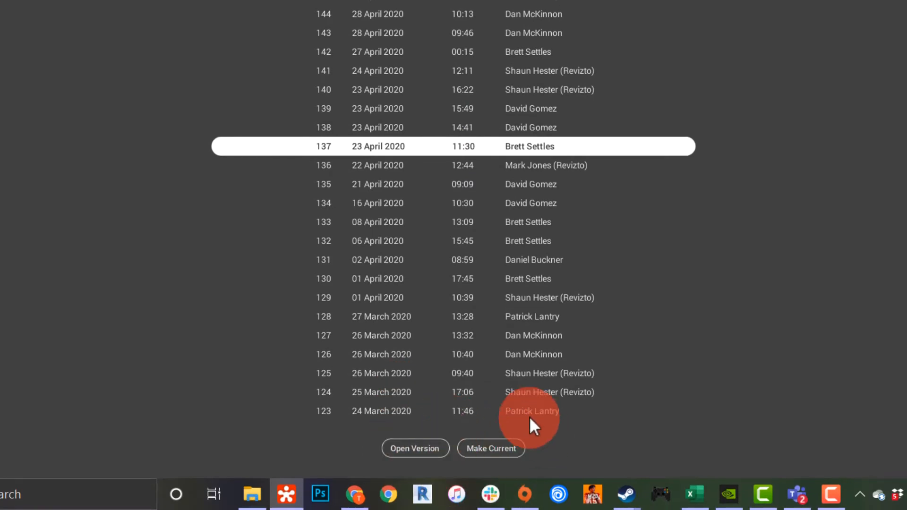
scroll("up", 3)
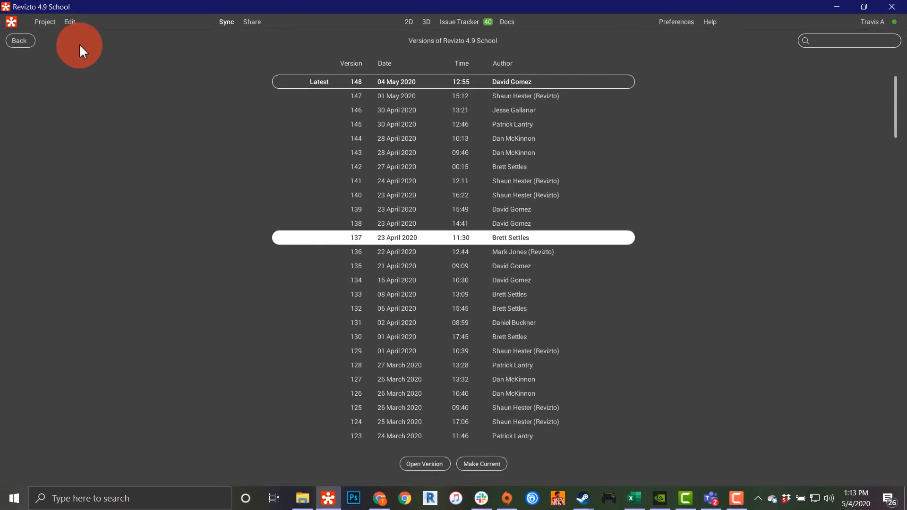
left_click(425, 463)
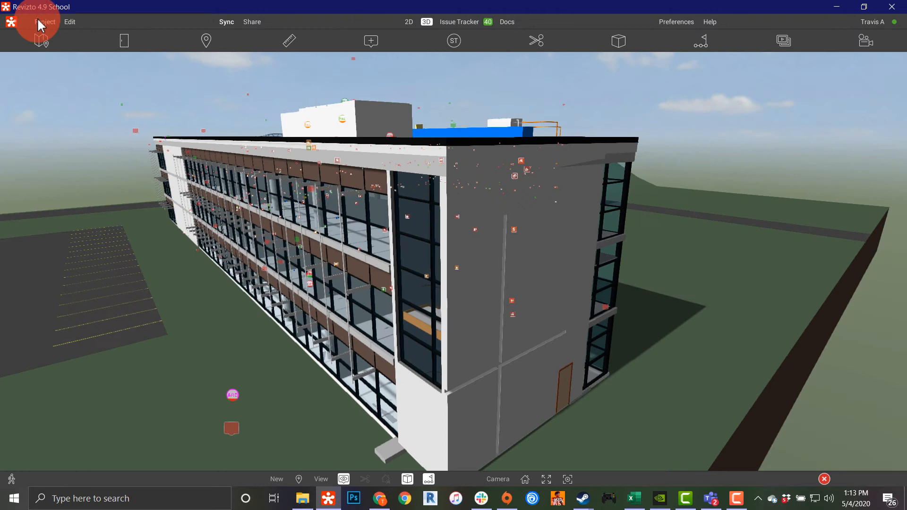
left_click(44, 22)
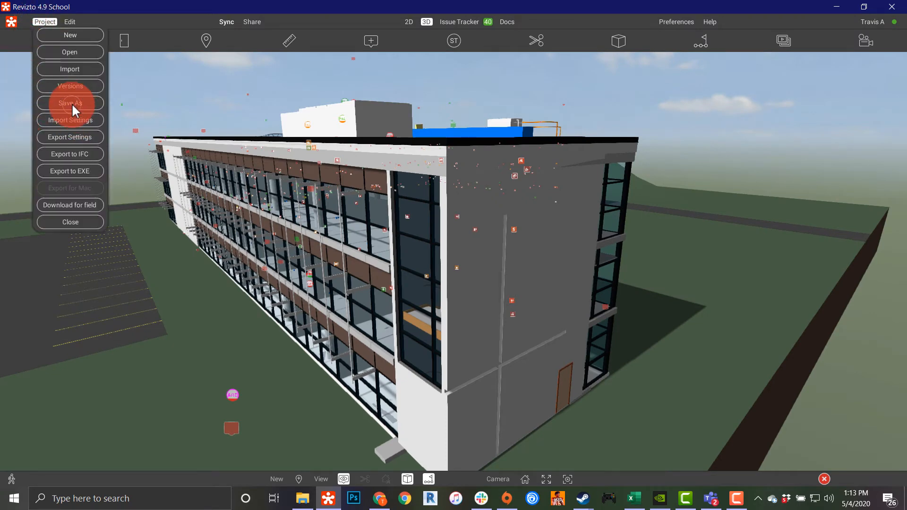
left_click(69, 103)
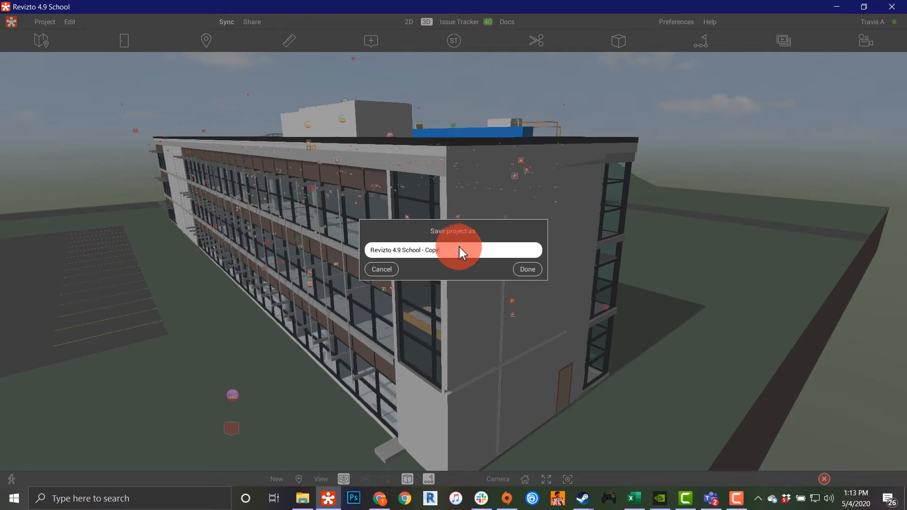
mouse_move(355, 247)
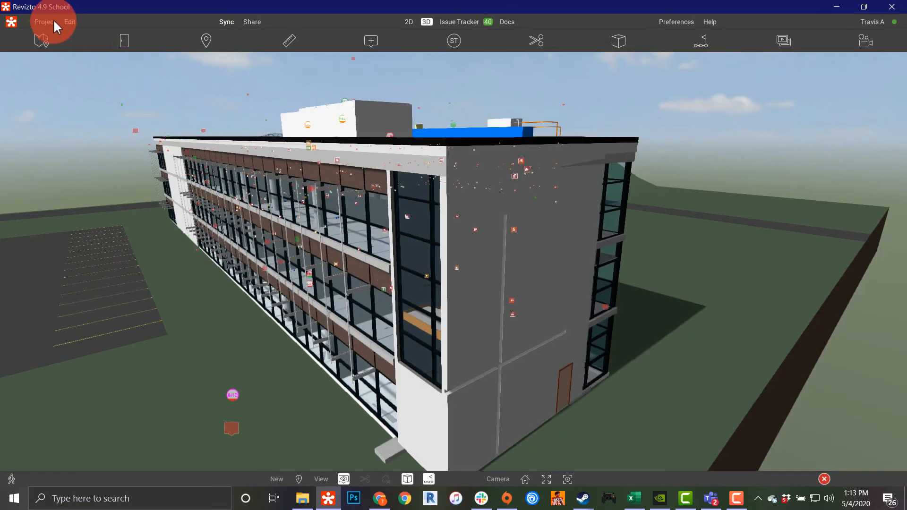
Browse the source-project list on the Import Settings screen, then return to the Project menu
left_click(45, 22)
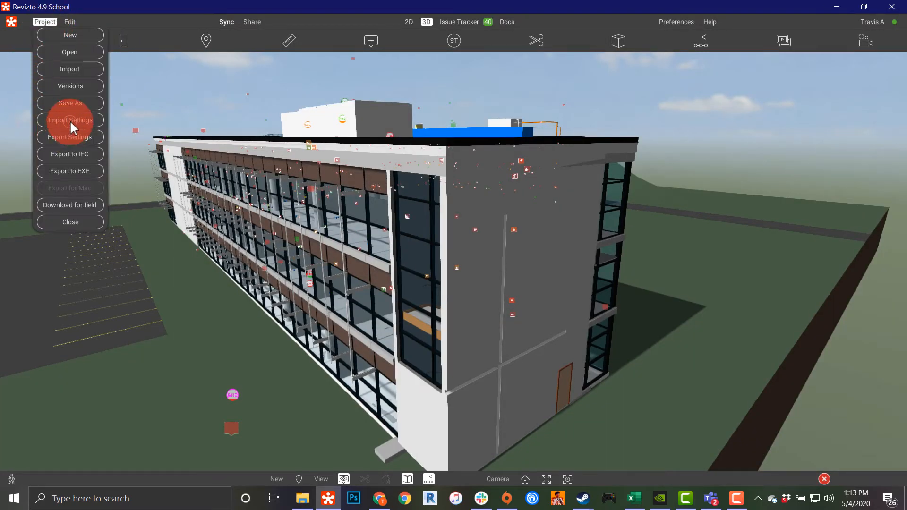
left_click(69, 120)
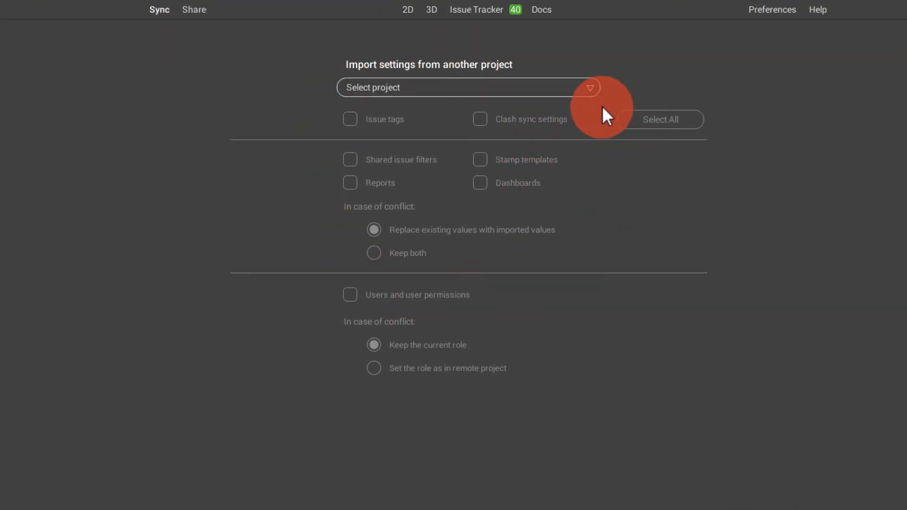
left_click(589, 87)
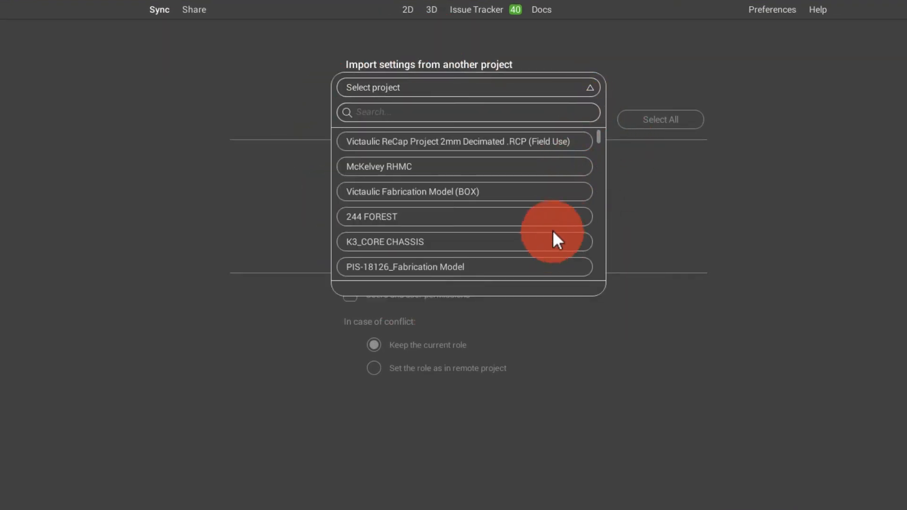
scroll("down", 3)
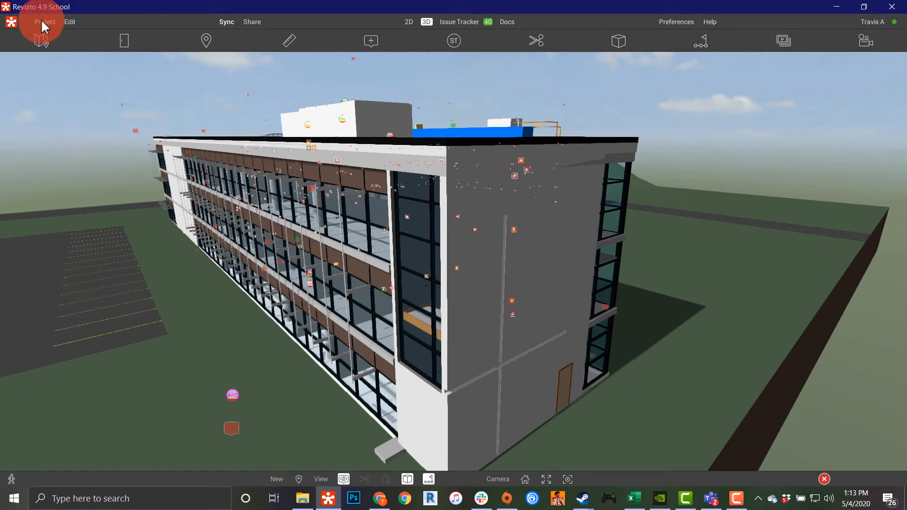
left_click(44, 22)
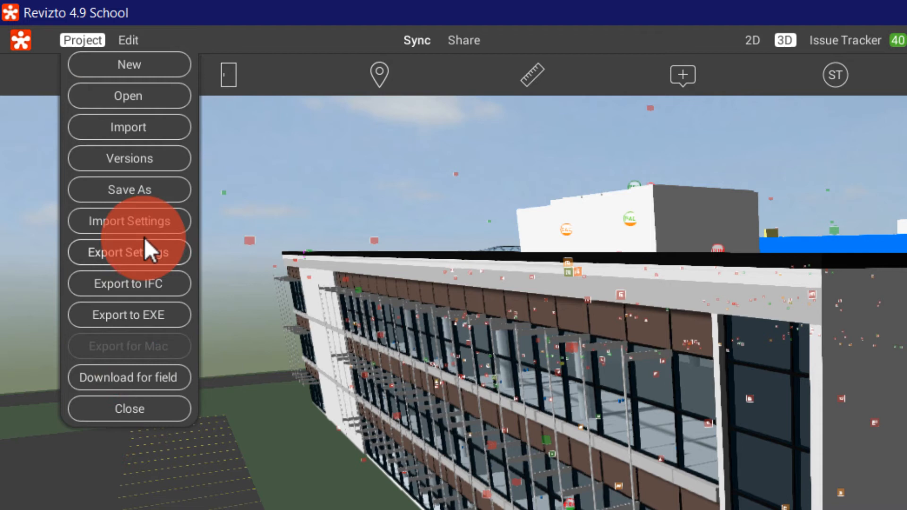
Choose the Victaulic ReCap project as Export Settings target, review options and return to the Project menu
left_click(130, 253)
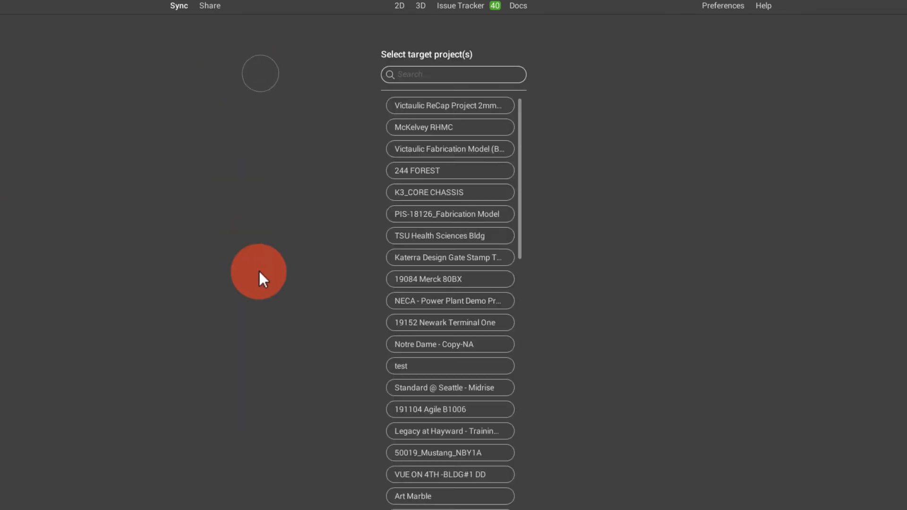
left_click(450, 105)
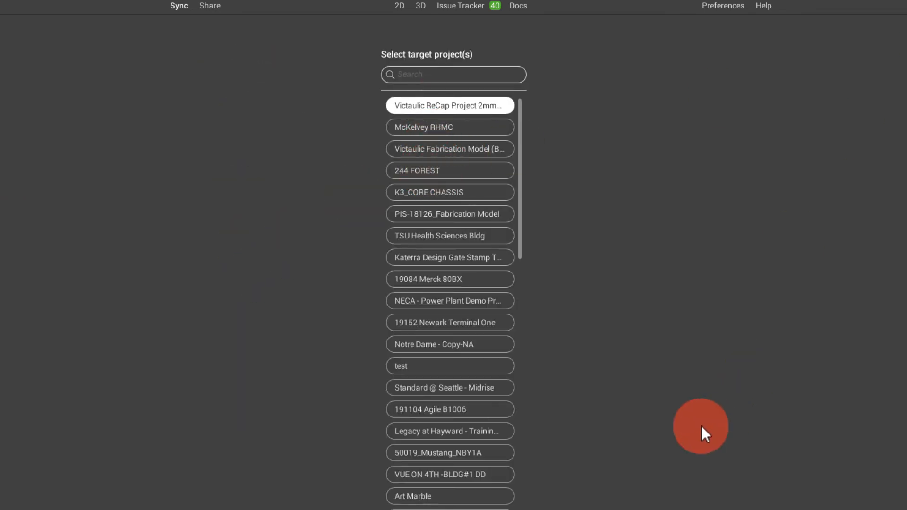
left_click(450, 105)
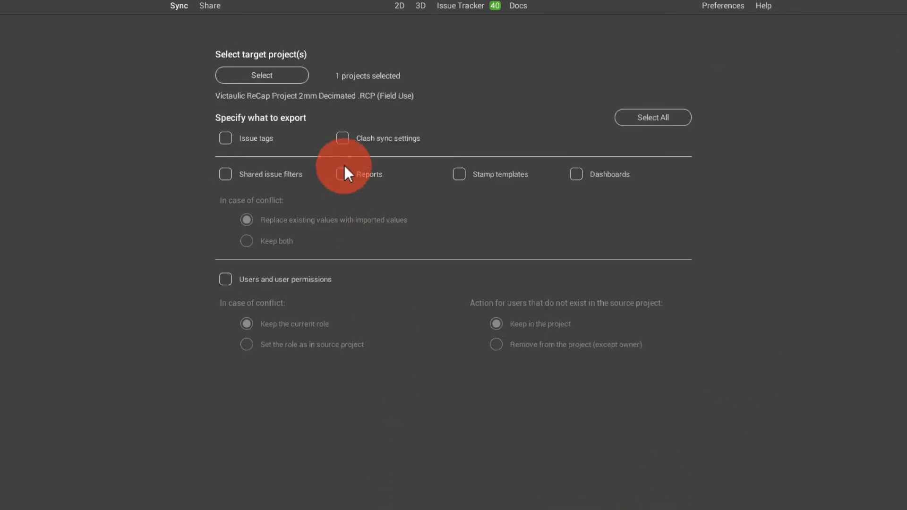
mouse_move(349, 156)
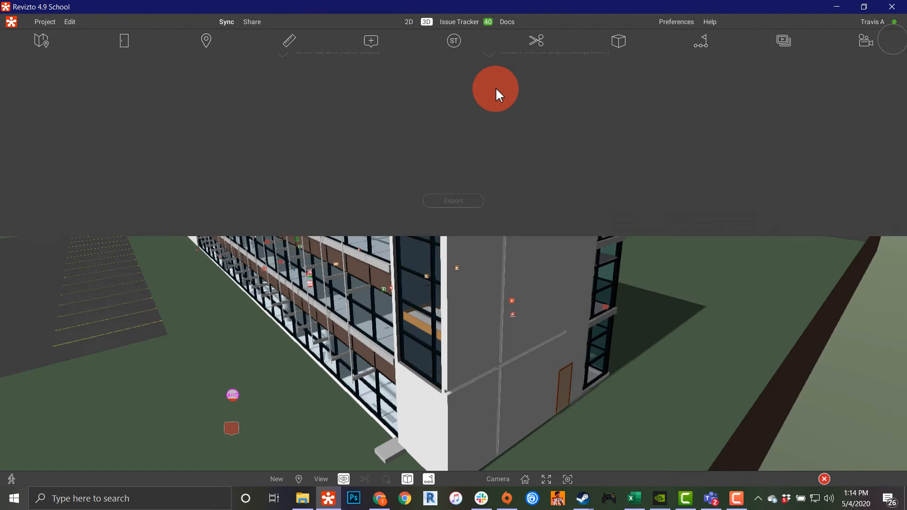
left_click(44, 21)
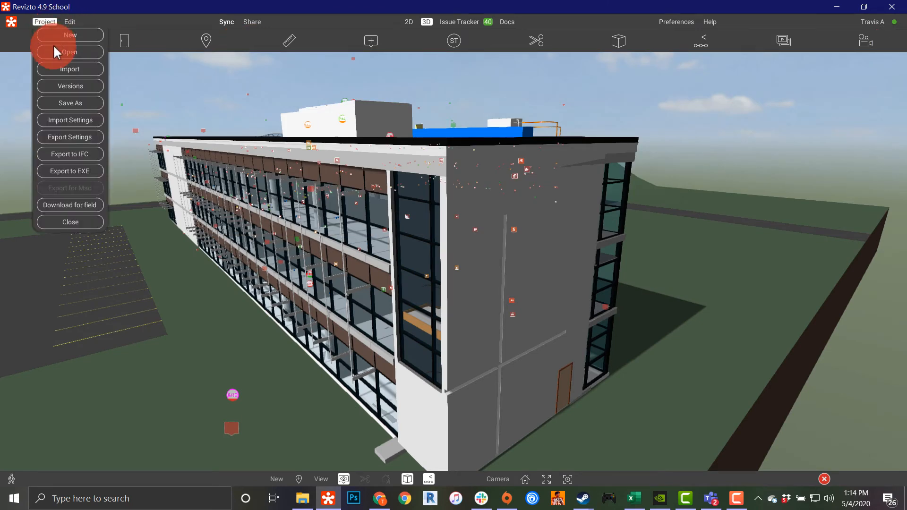
mouse_move(79, 159)
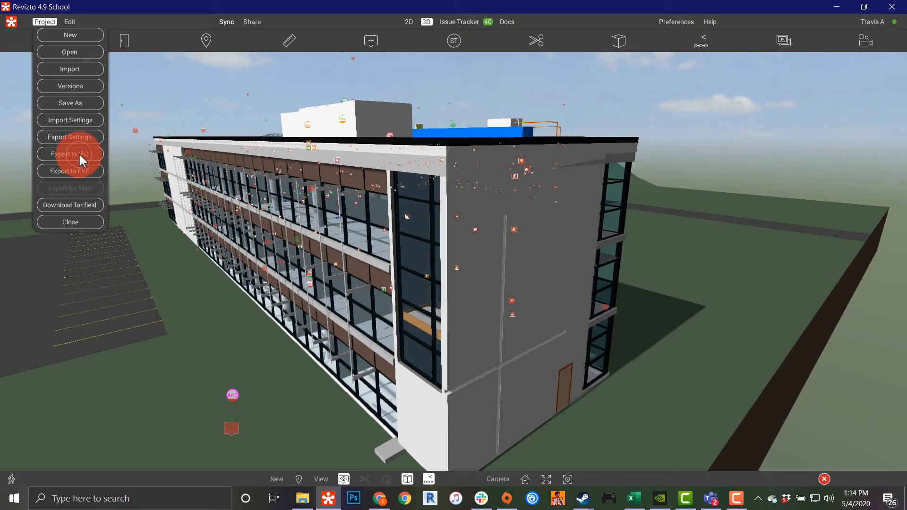
Bring up the IFC export save prompt for 'Revizto 4.9 School' and cancel it
left_click(69, 154)
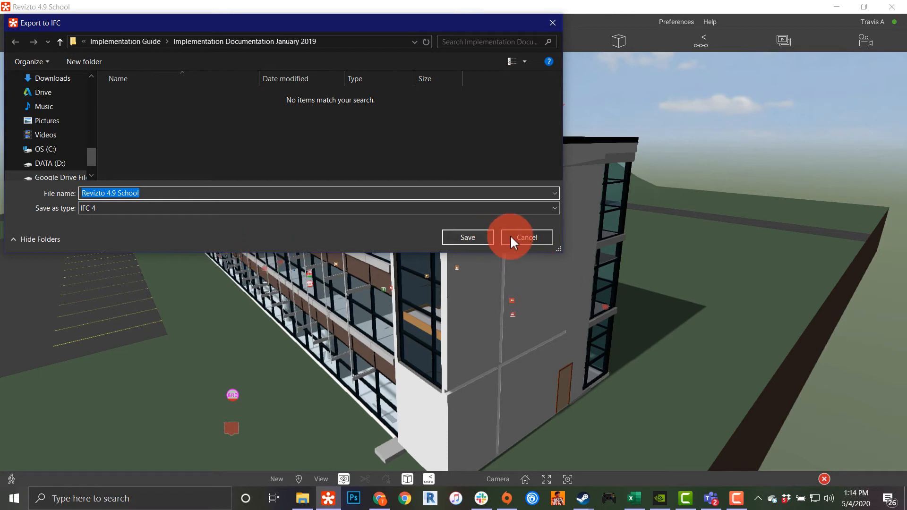
left_click(525, 237)
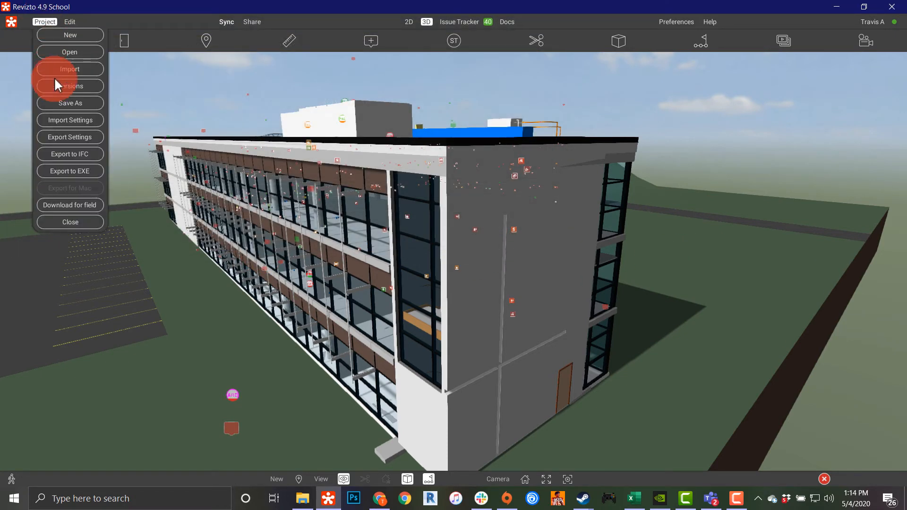
mouse_move(76, 177)
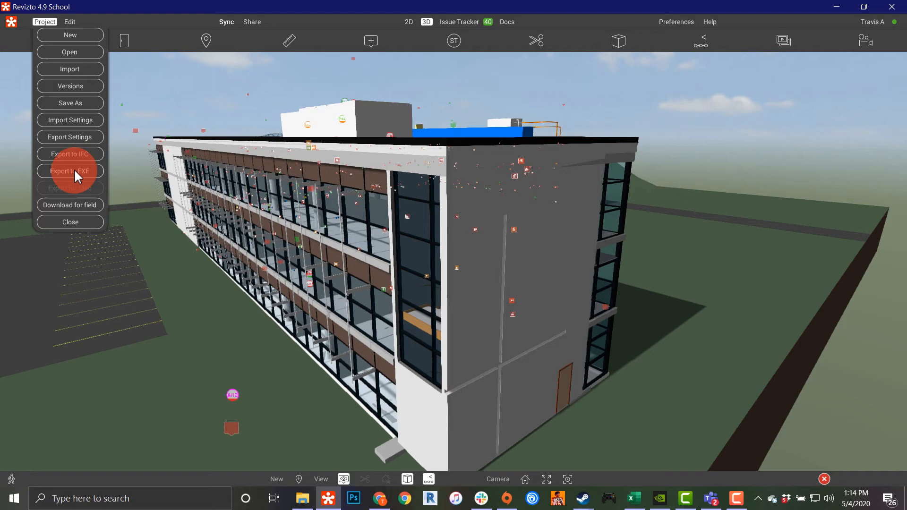
Bring up the standalone-EXE export save prompt for 'Revizto 4.9 School' and cancel it
left_click(69, 171)
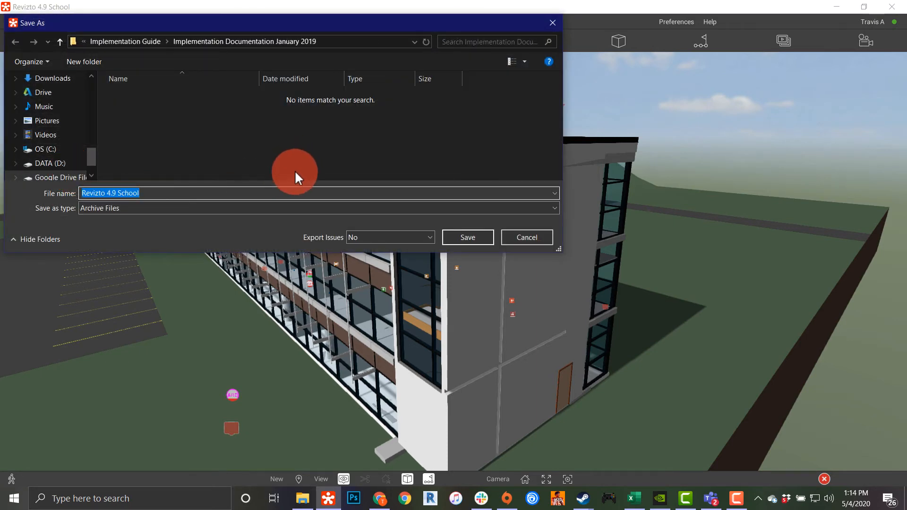
mouse_move(599, 261)
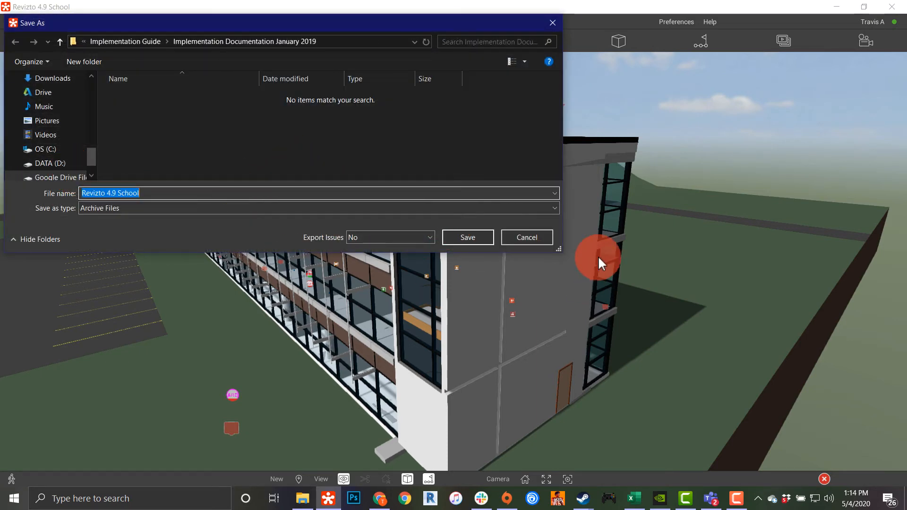
left_click(45, 22)
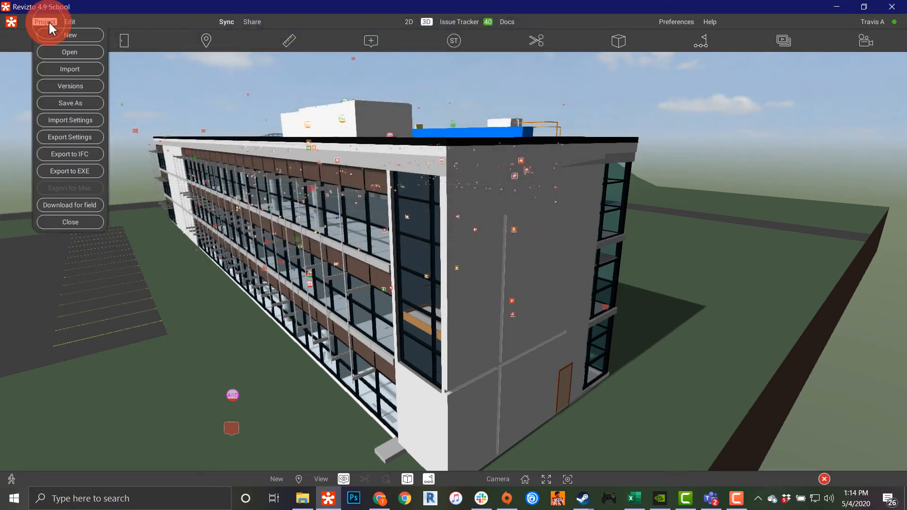
mouse_move(115, 207)
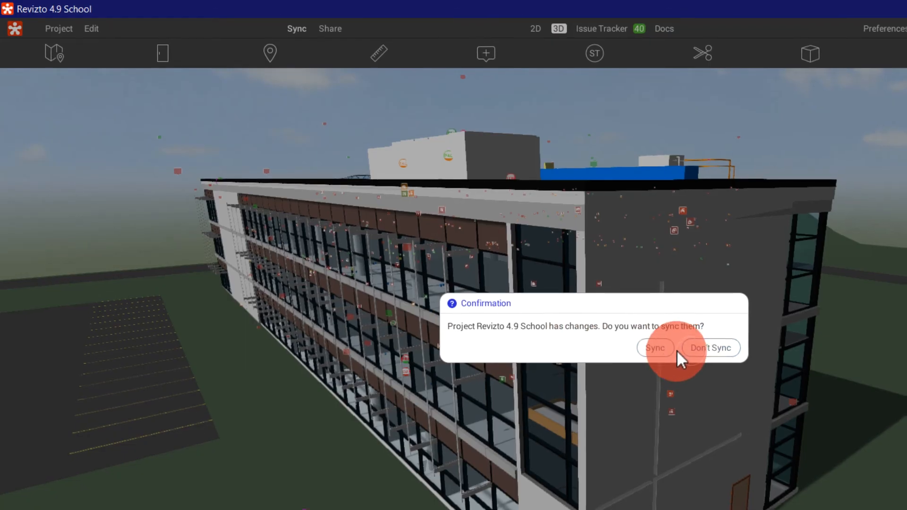
Confirm syncing so the Revizto 4.9 School project downloads for field use
left_click(655, 348)
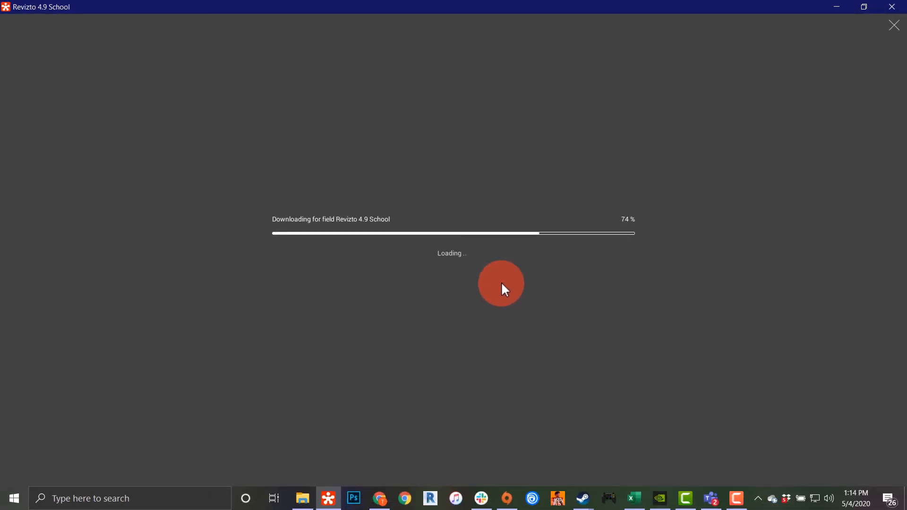
mouse_move(403, 257)
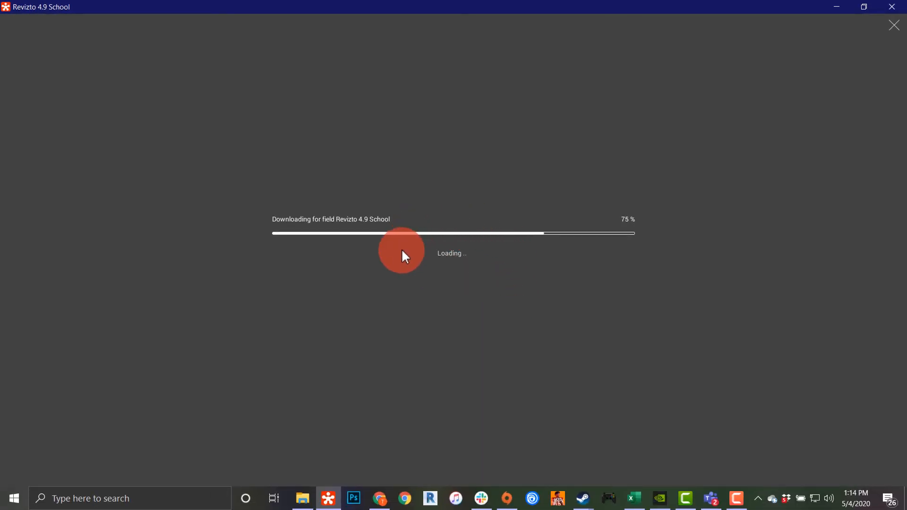
mouse_move(490, 263)
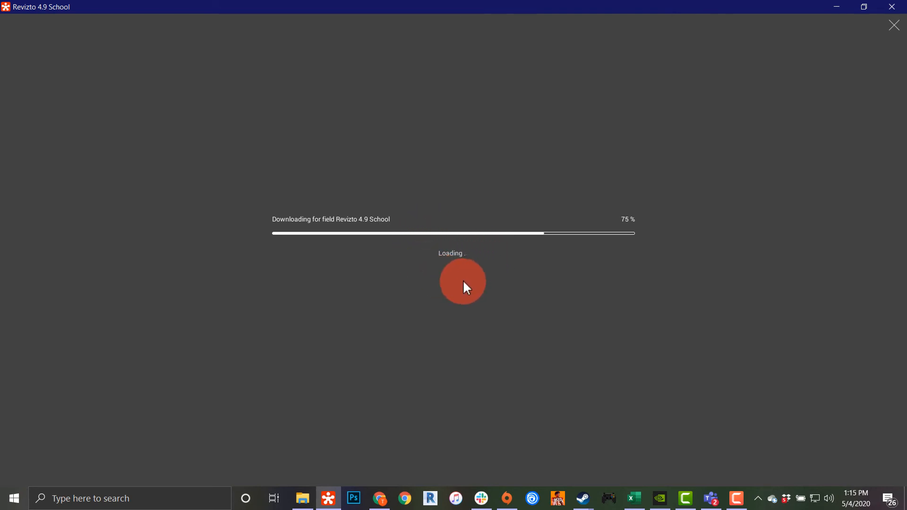
mouse_move(530, 262)
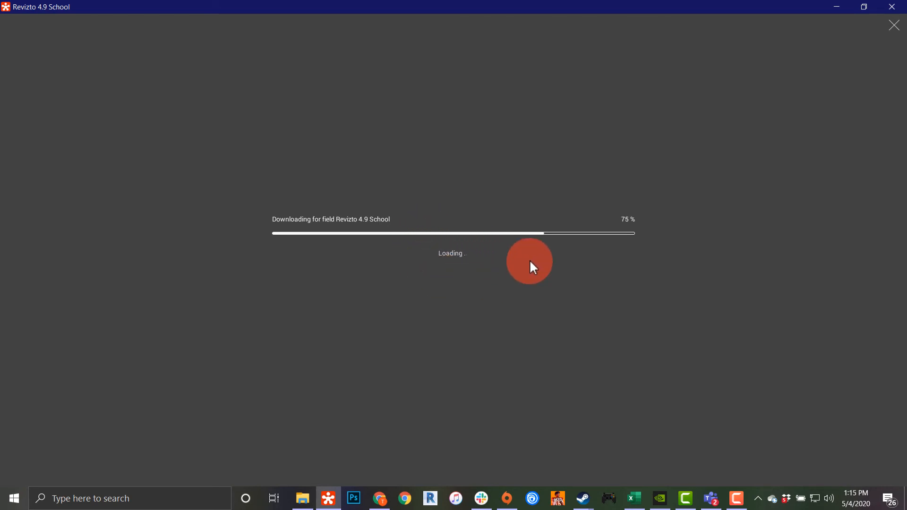
mouse_move(575, 37)
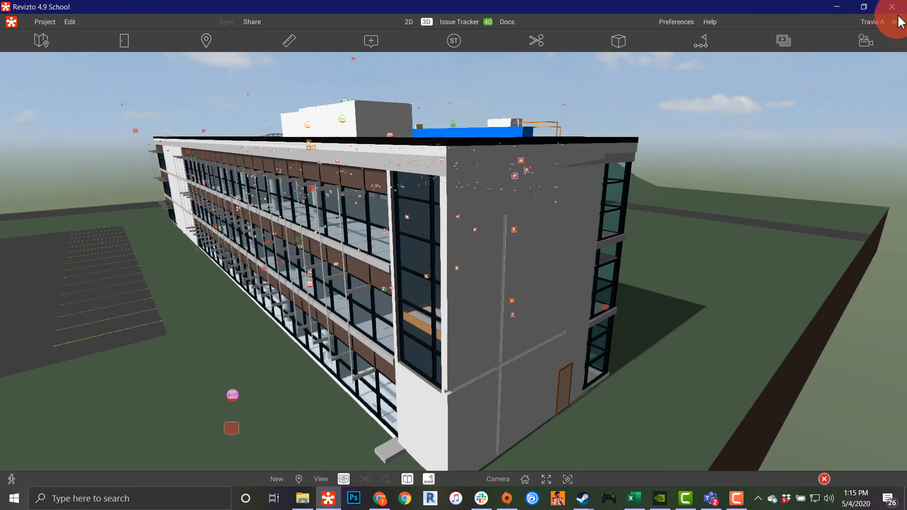
mouse_move(45, 21)
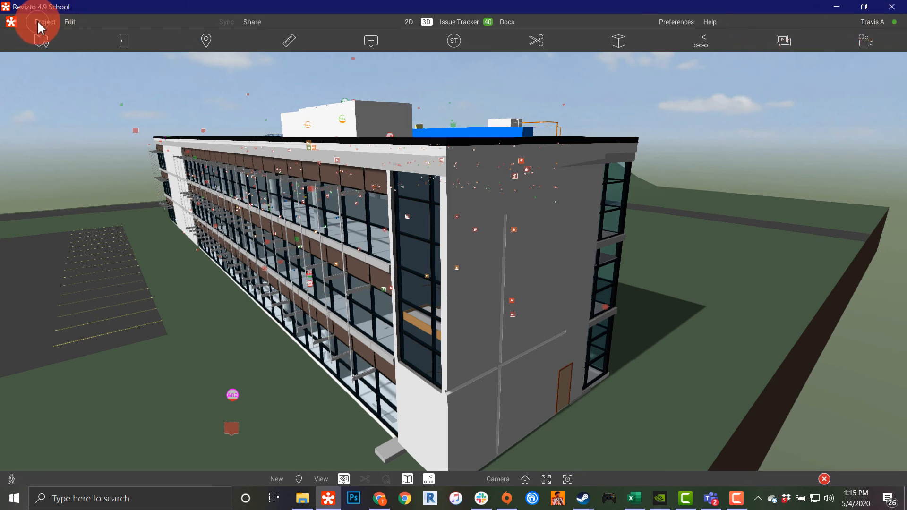
Close the school project, returning to the Open Project gallery
left_click(44, 22)
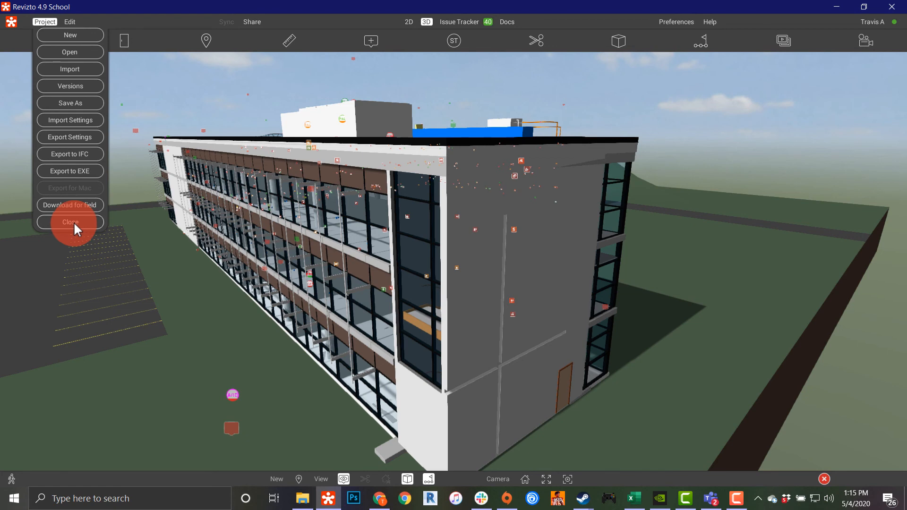
left_click(69, 51)
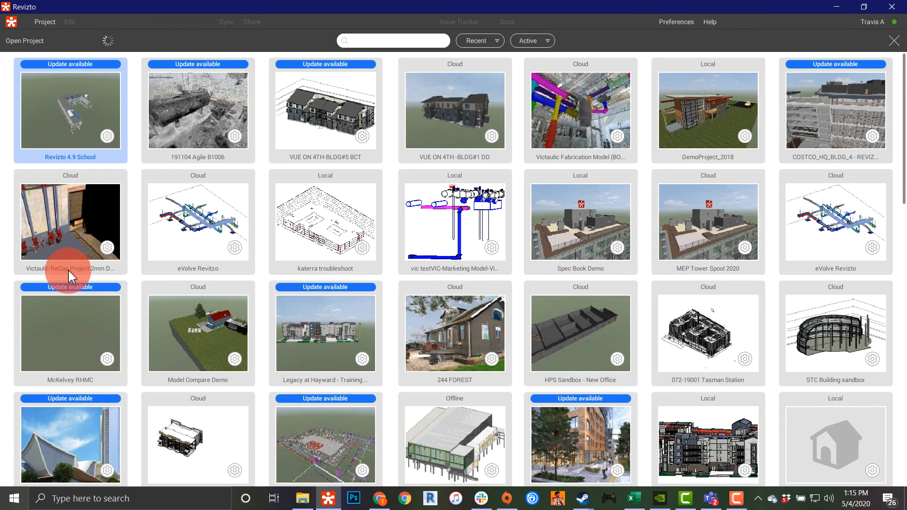
mouse_move(333, 429)
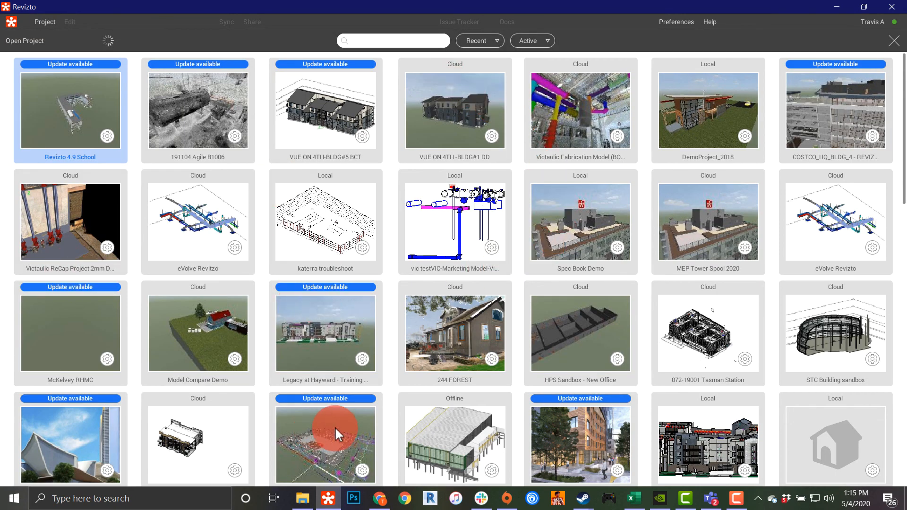
mouse_move(733, 498)
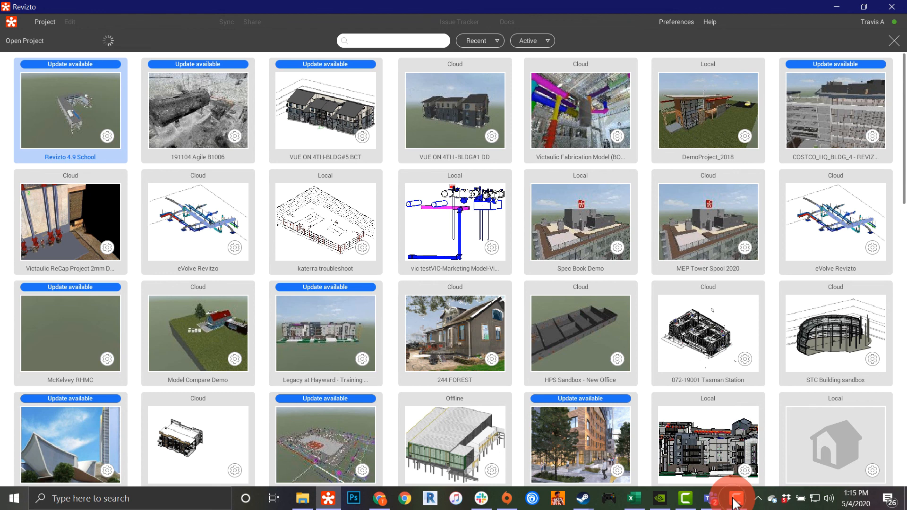
mouse_move(888, 455)
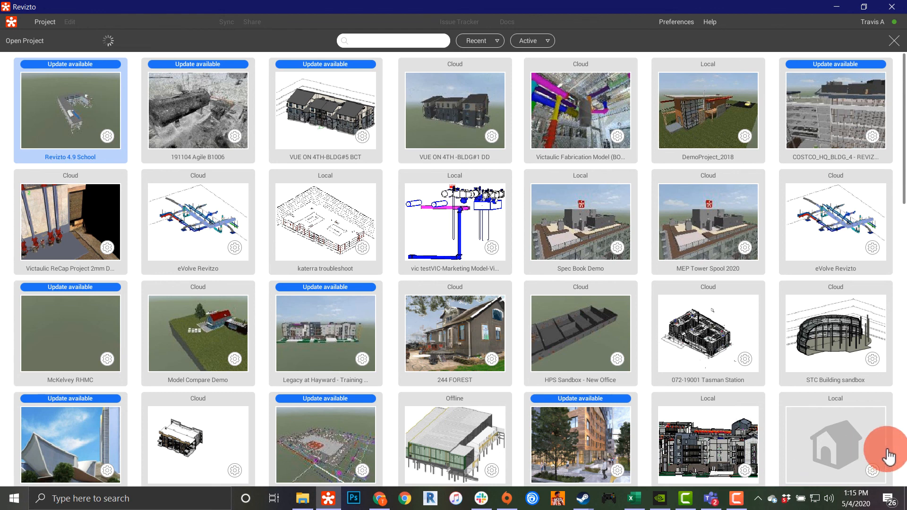
mouse_move(887, 457)
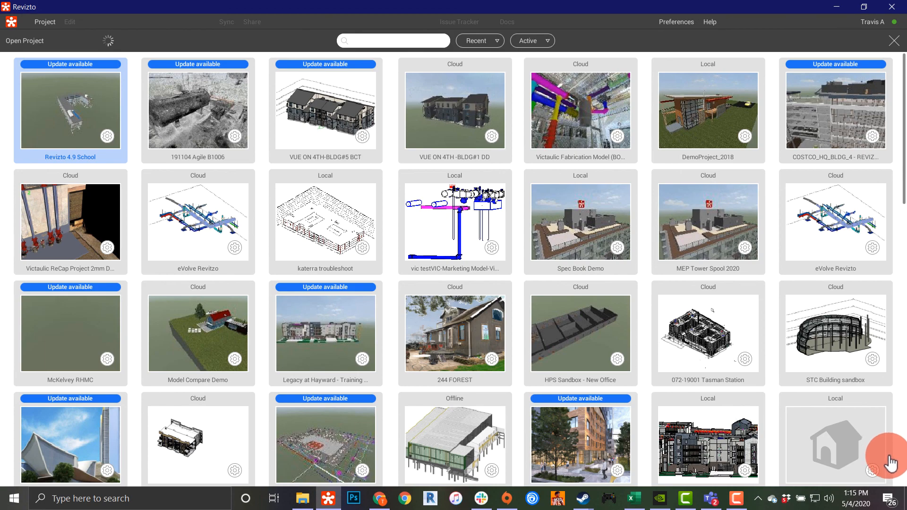